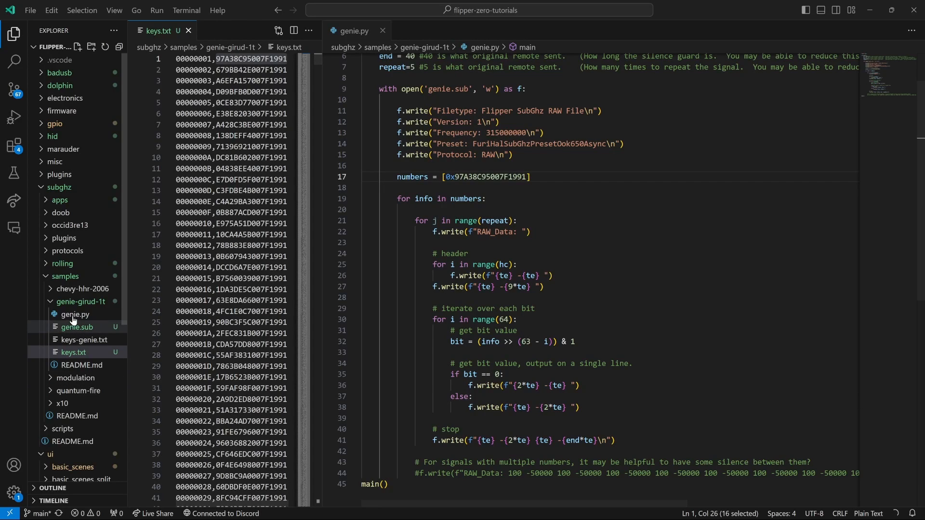
- Run genie.py from an integrated terminal and copy genie.sub to g-0001.sub
right_click(74, 314)
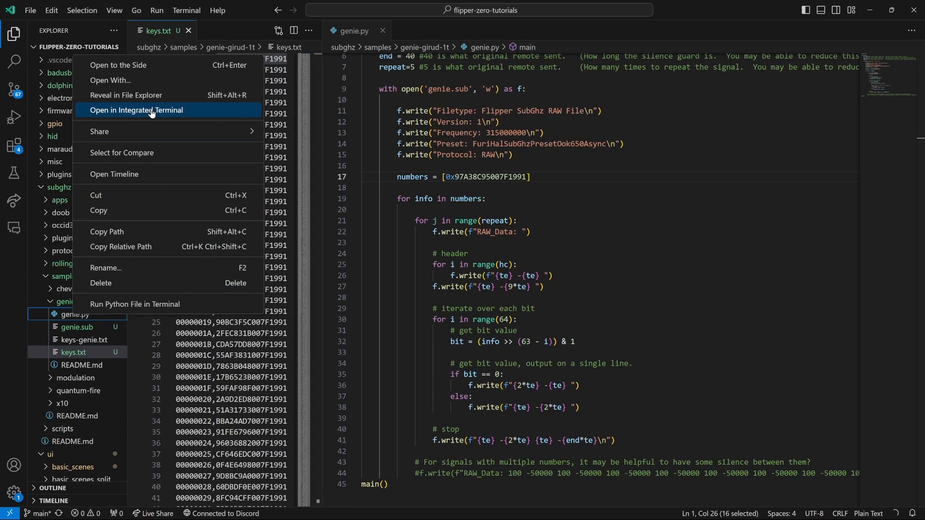
click(136, 110)
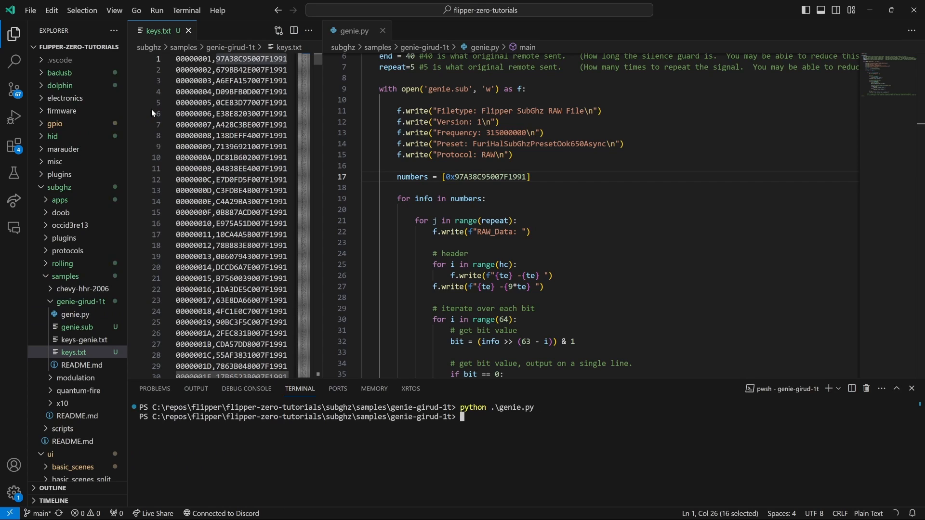
text(copy .\genie.sub g-0001.sub)
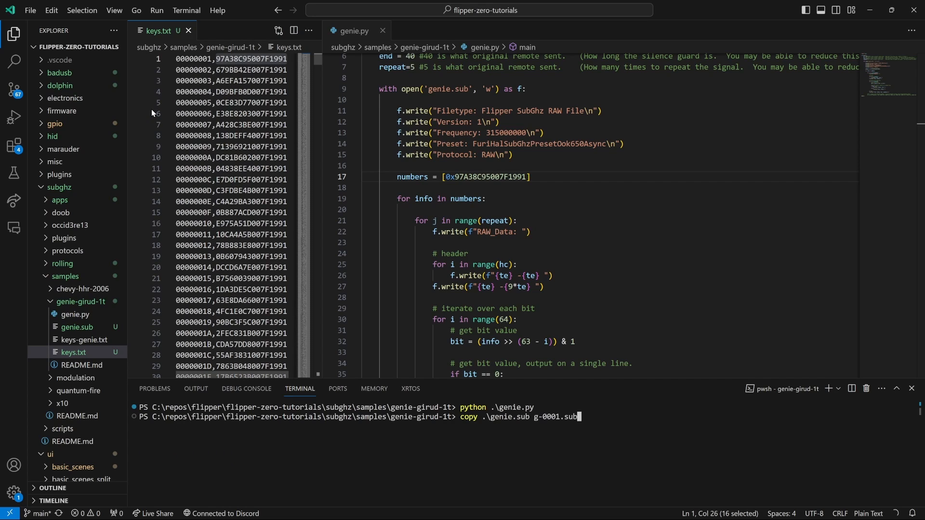
key(Return)
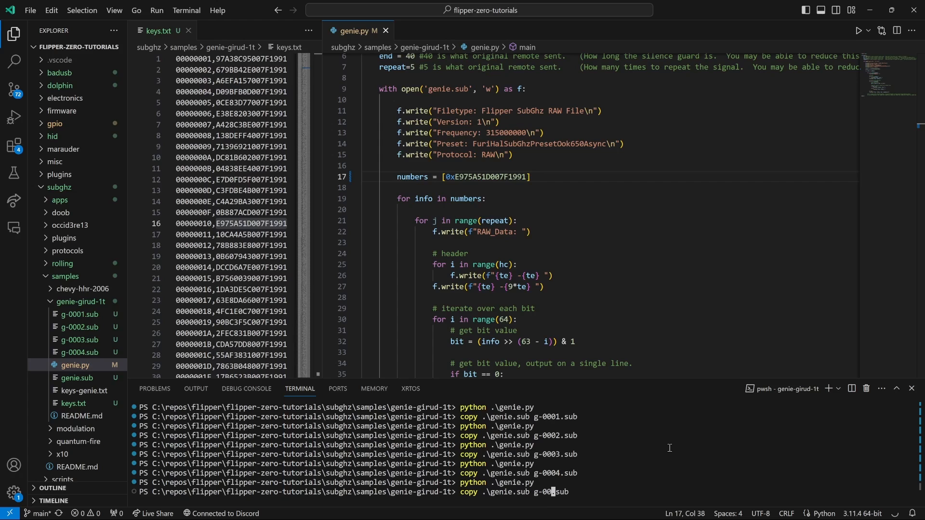
- Rerun genie.py for further keys and copy each genie.sub to the next numbered g-00xx.sub
key(Return)
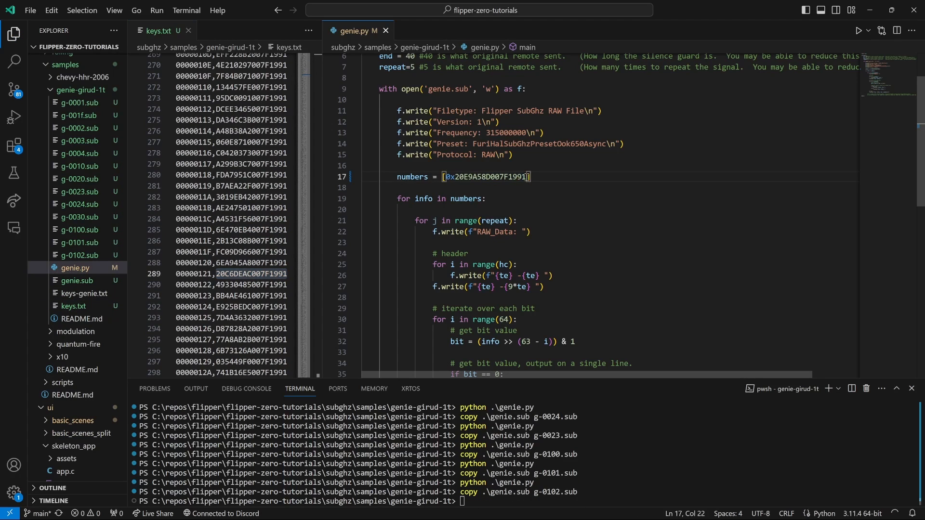
key(Return)
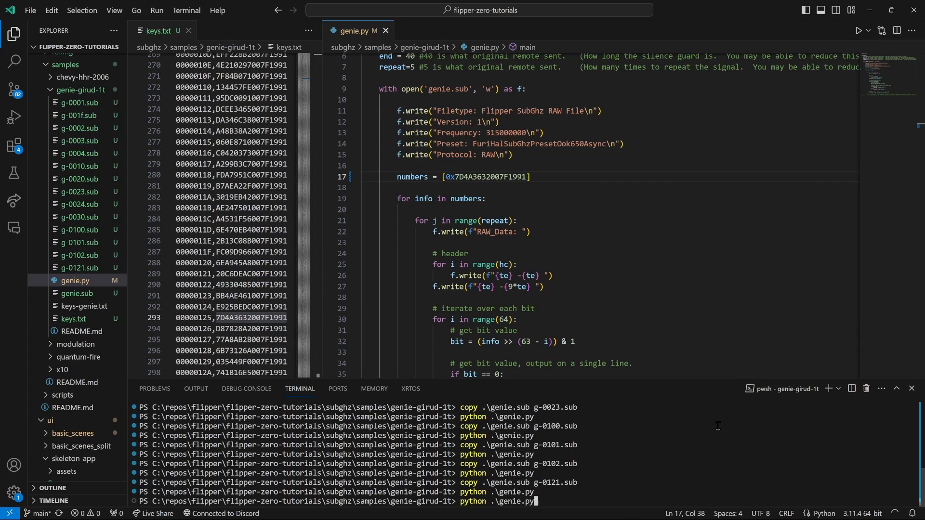
key(Return)
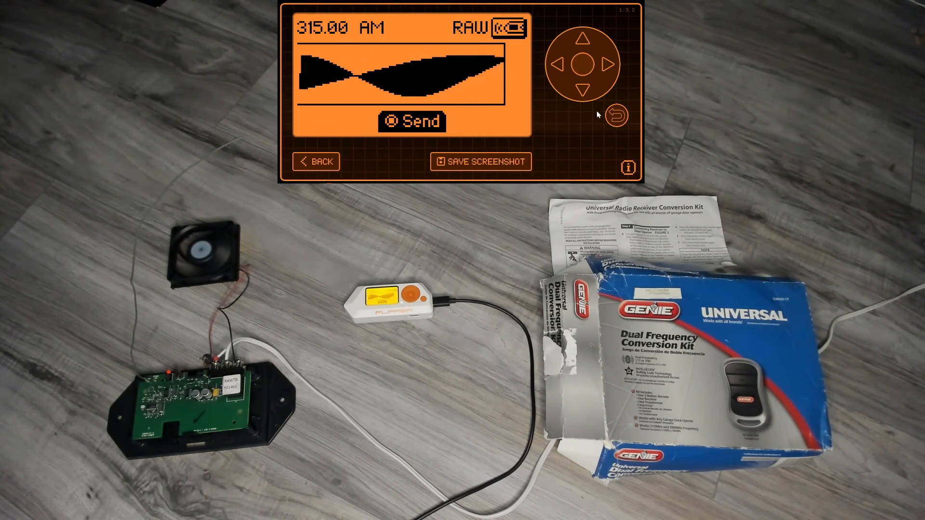
- Load genie-001f, transmit it at 315 MHz, then step down to genie-0024
click(617, 116)
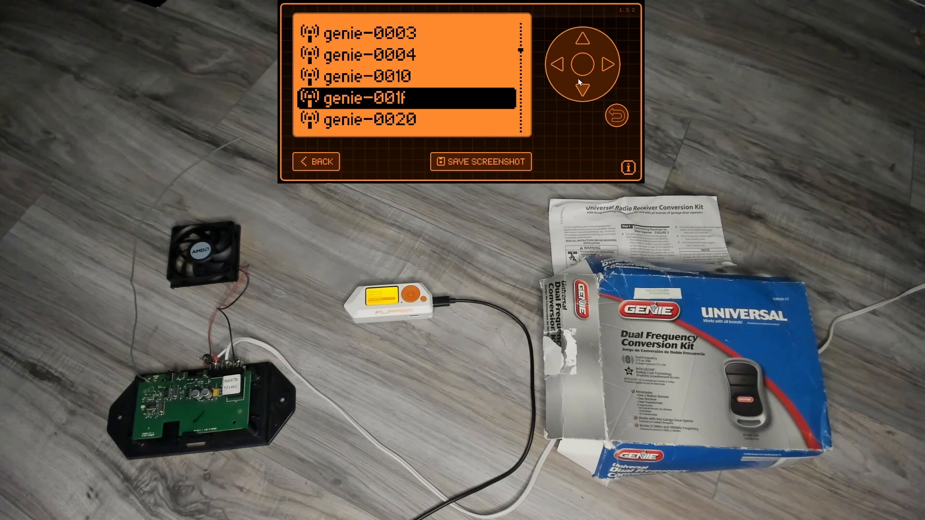
click(582, 64)
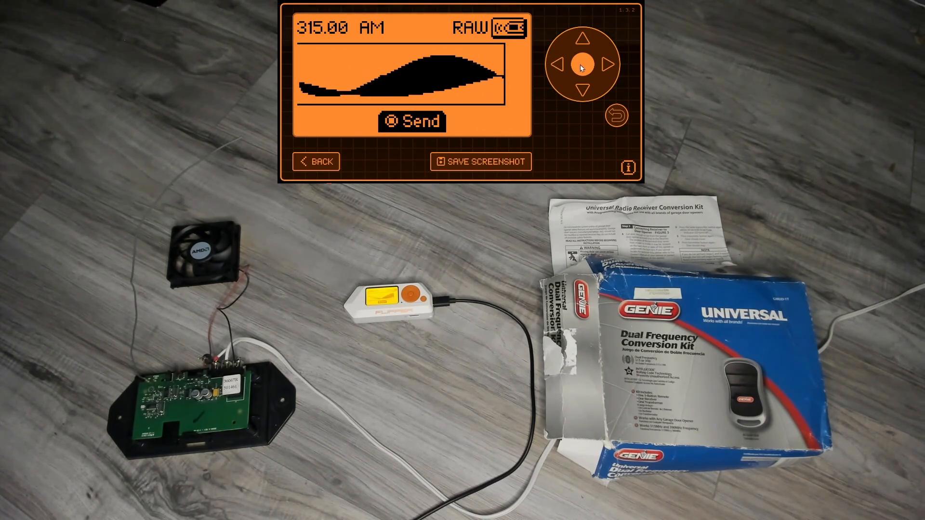
click(618, 115)
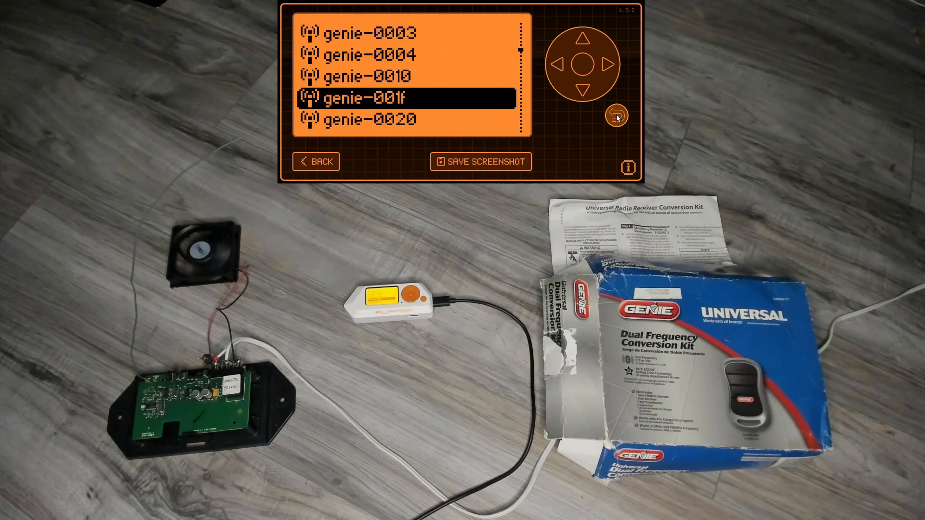
click(582, 64)
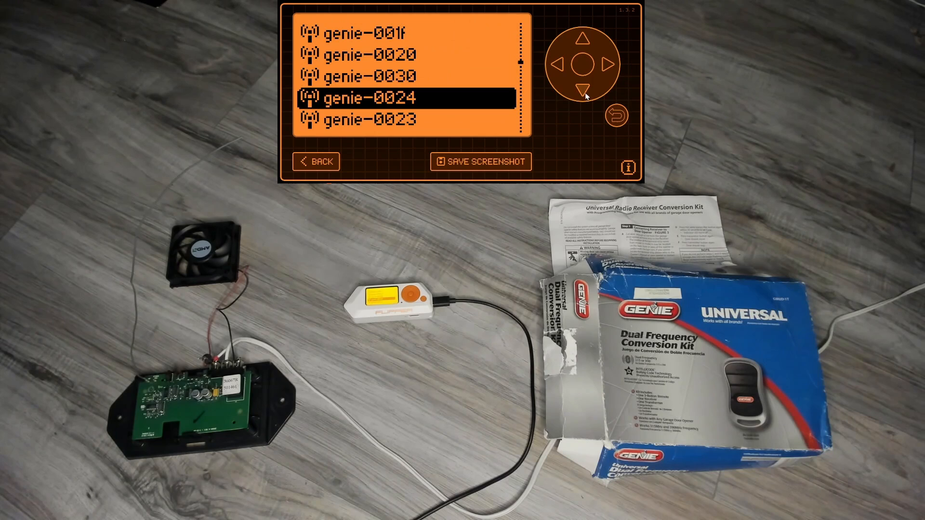
- Load genie-0023 as a 315 MHz RAW signal, send it, and return to the list
click(583, 65)
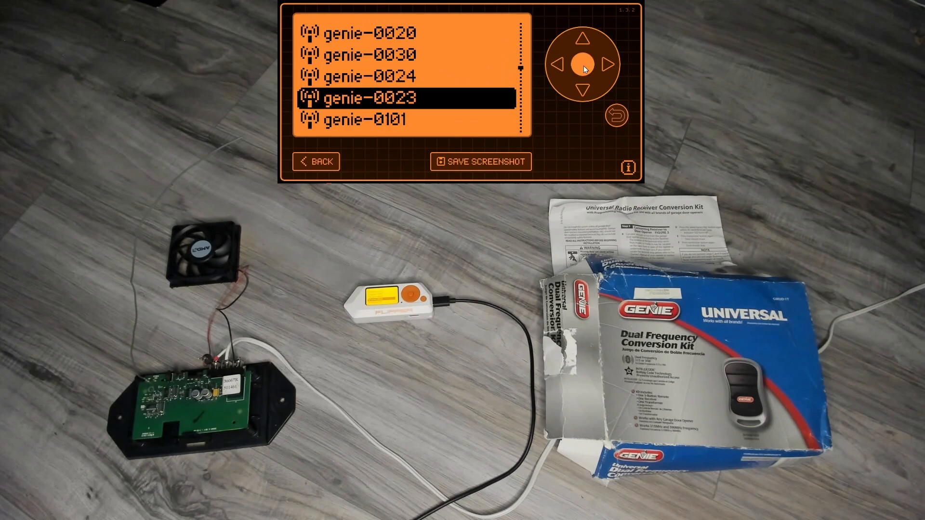
click(580, 66)
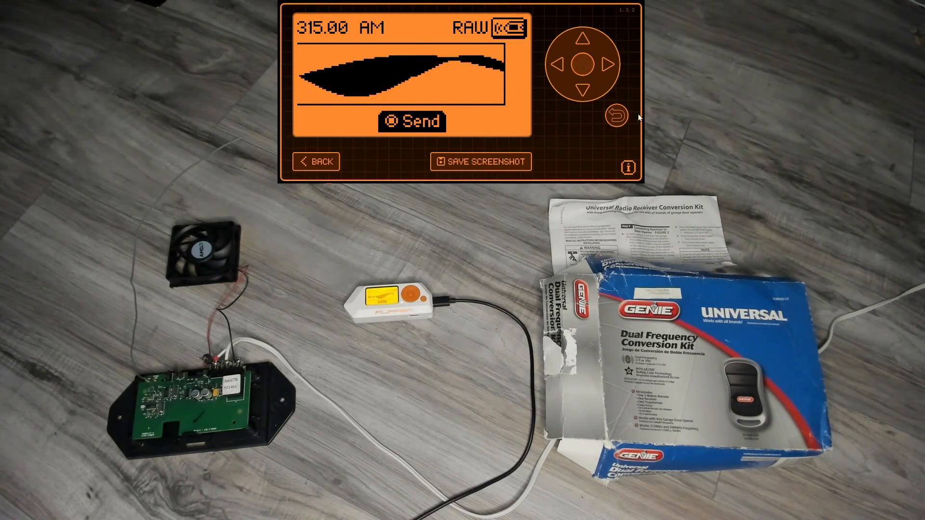
click(617, 115)
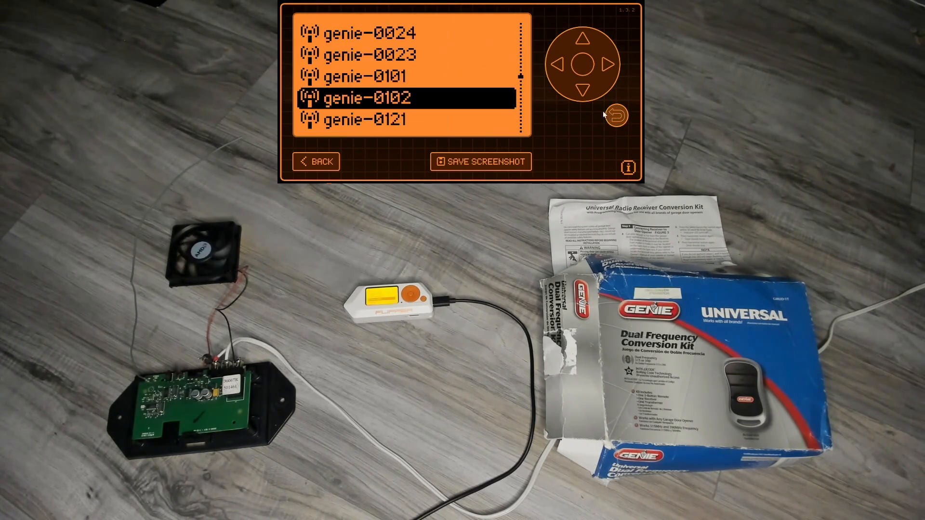
- Send genie-0125 and then genie-0121 from the Flipper to the receiver
click(584, 65)
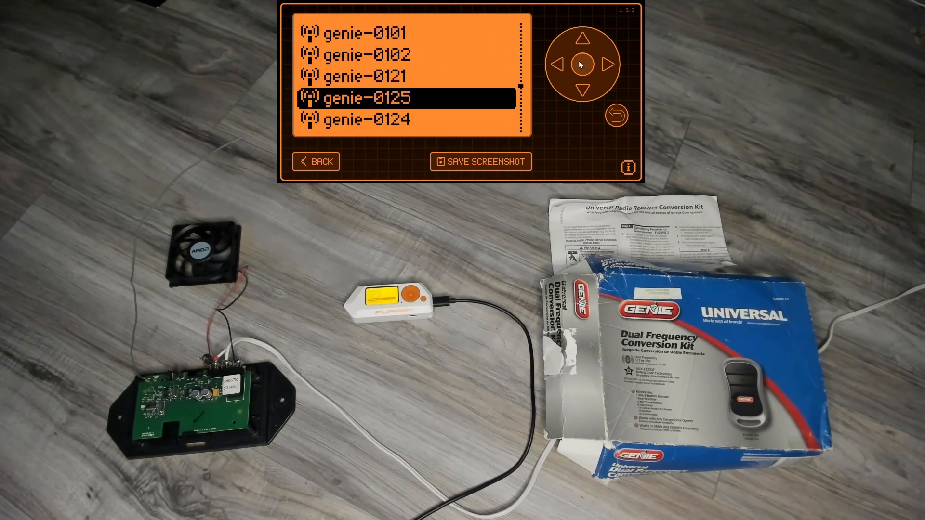
click(583, 34)
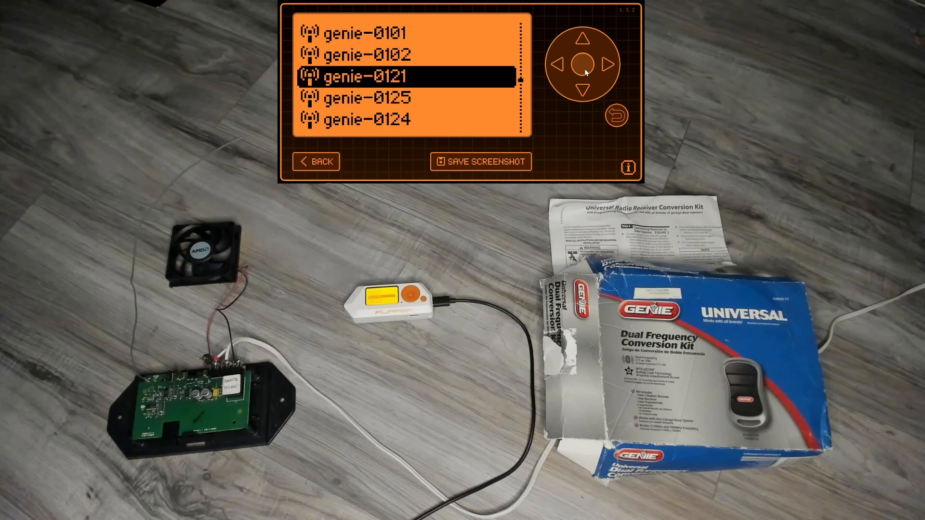
click(581, 64)
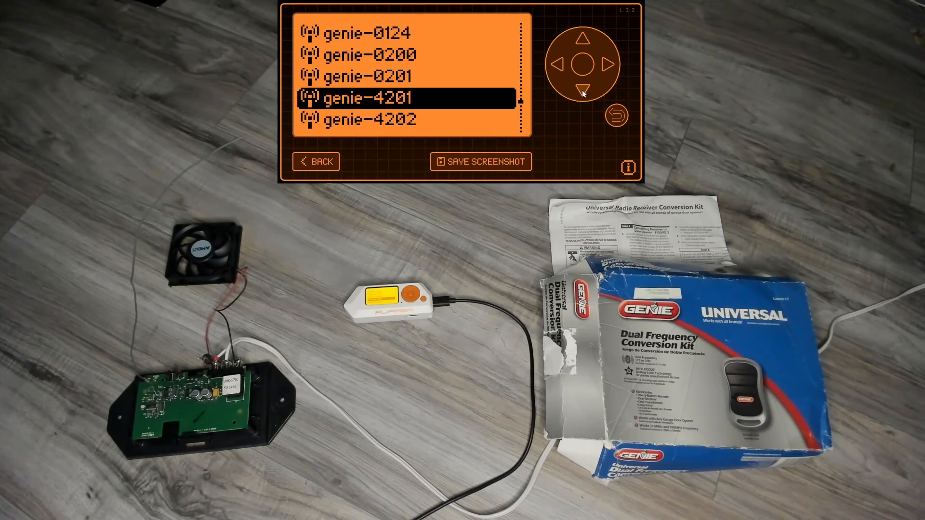
- Pick a genie-420x file, transmit it at 315 MHz, and go back to the list
click(582, 65)
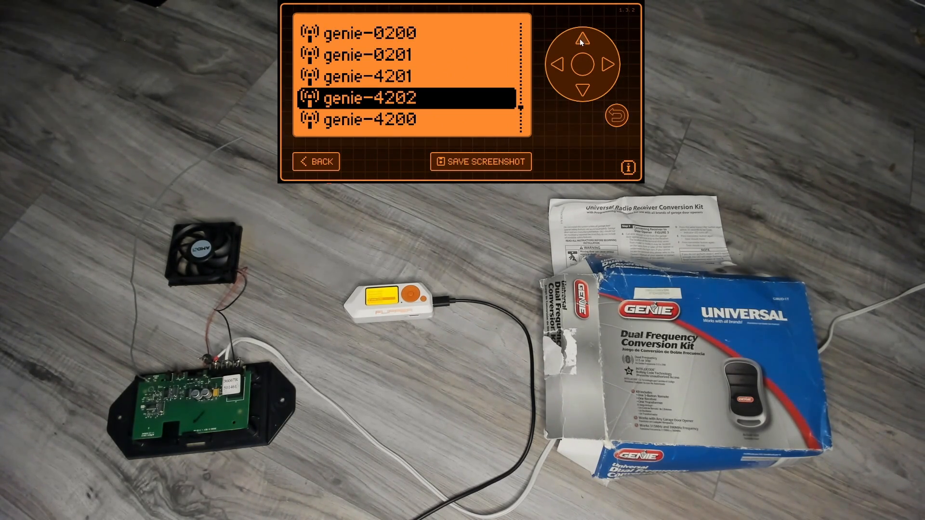
click(581, 67)
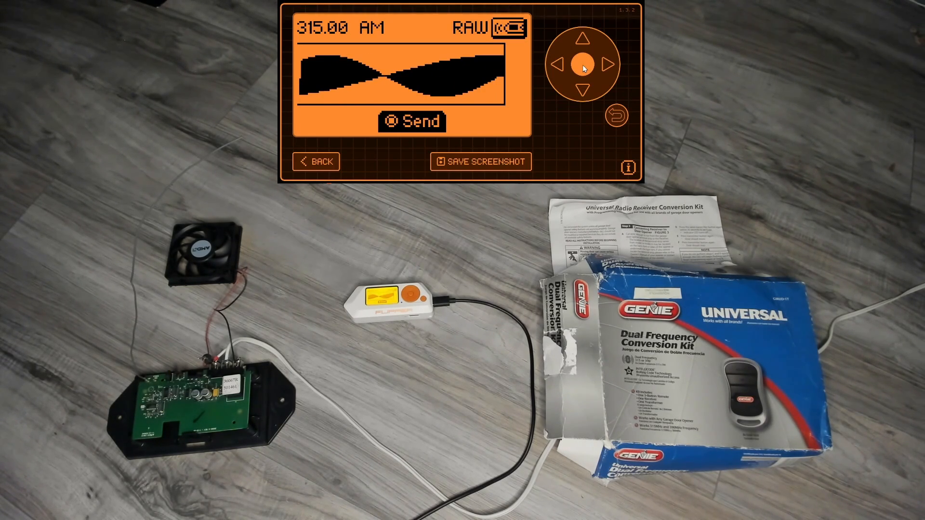
click(616, 115)
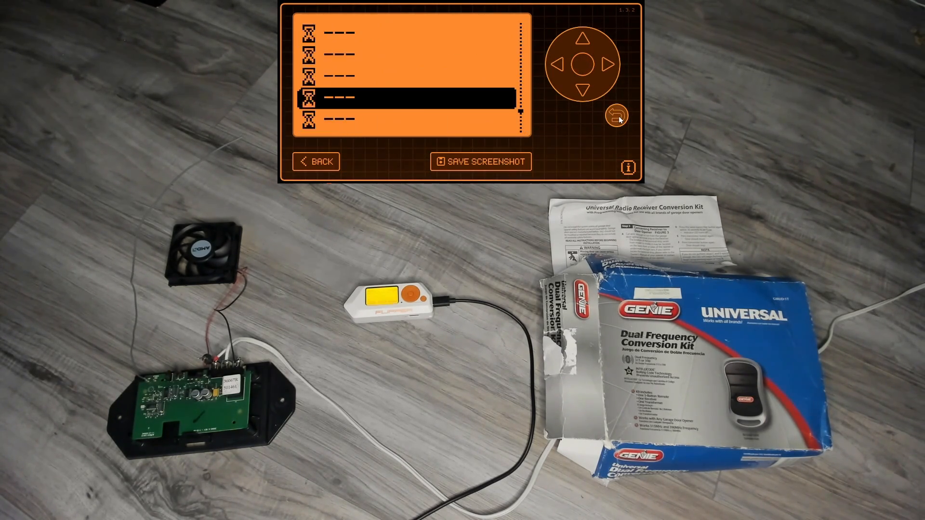
click(582, 63)
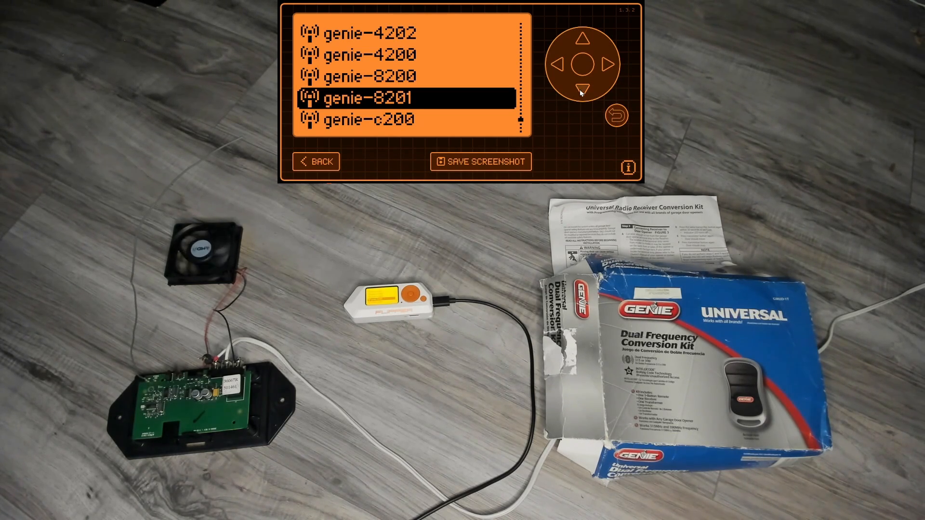
- Step down the Flipper's genie file list to the last entry, genie-c201
click(583, 90)
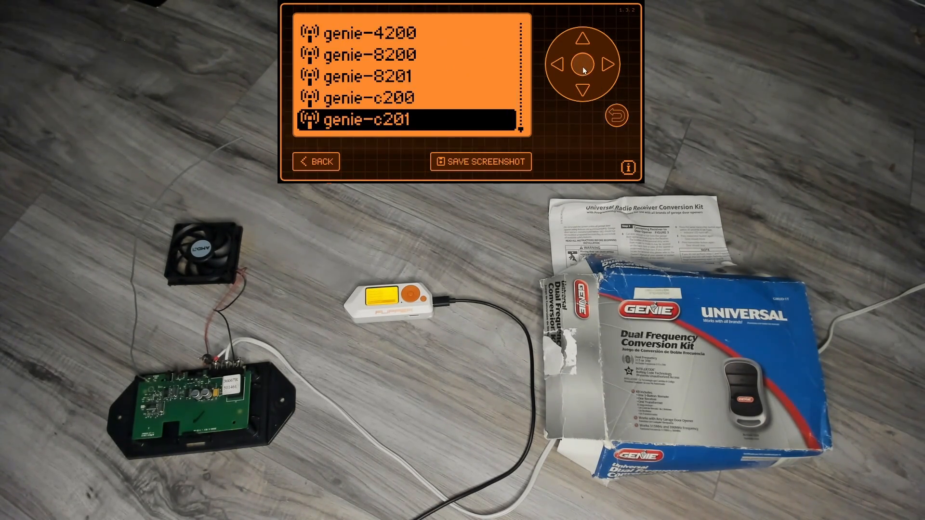
click(582, 64)
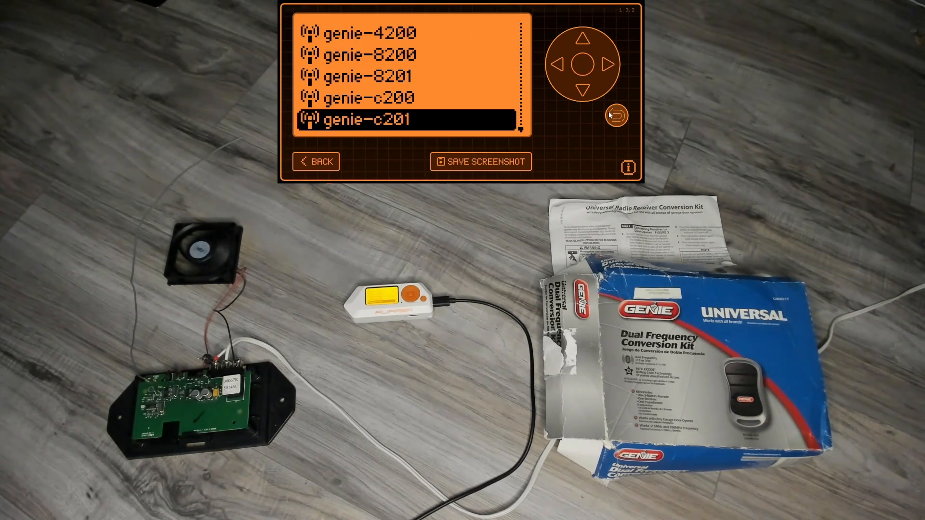
- Load genie-0002, transmit it to the receiver, and return to the file list
click(584, 91)
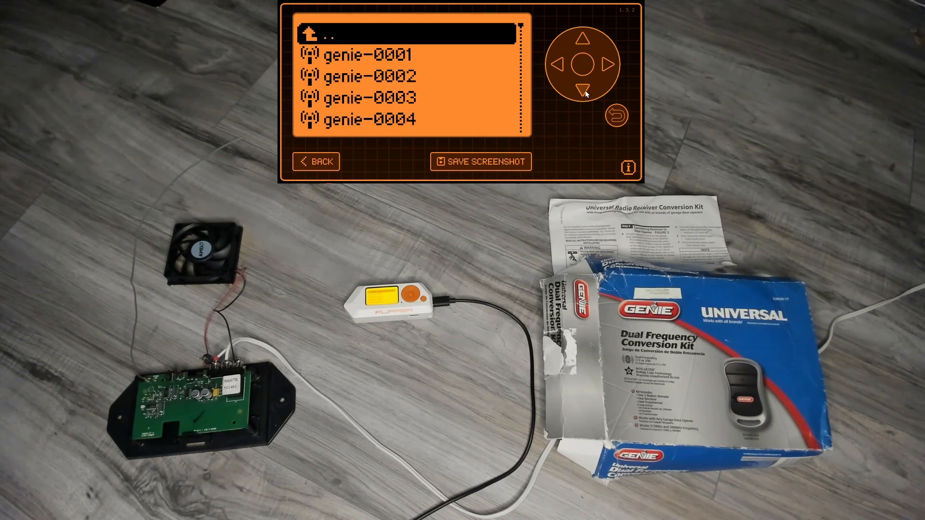
click(584, 91)
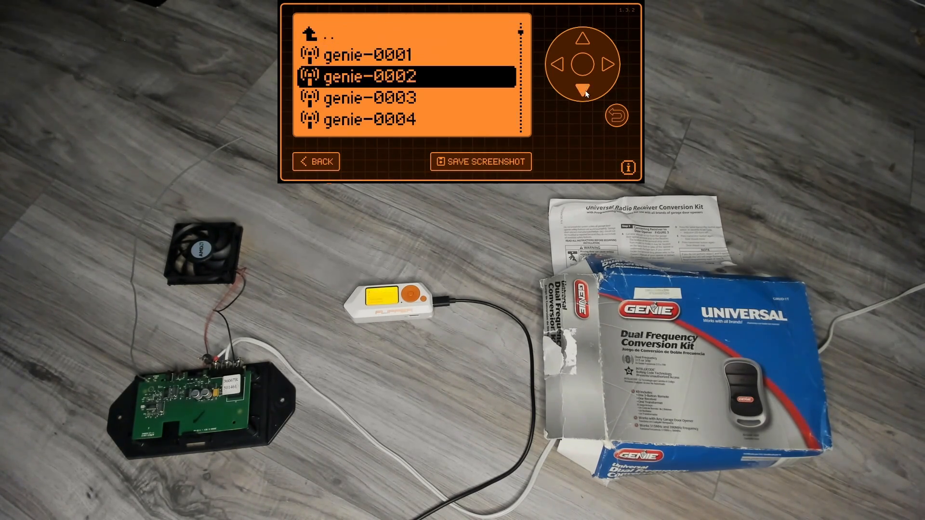
click(583, 64)
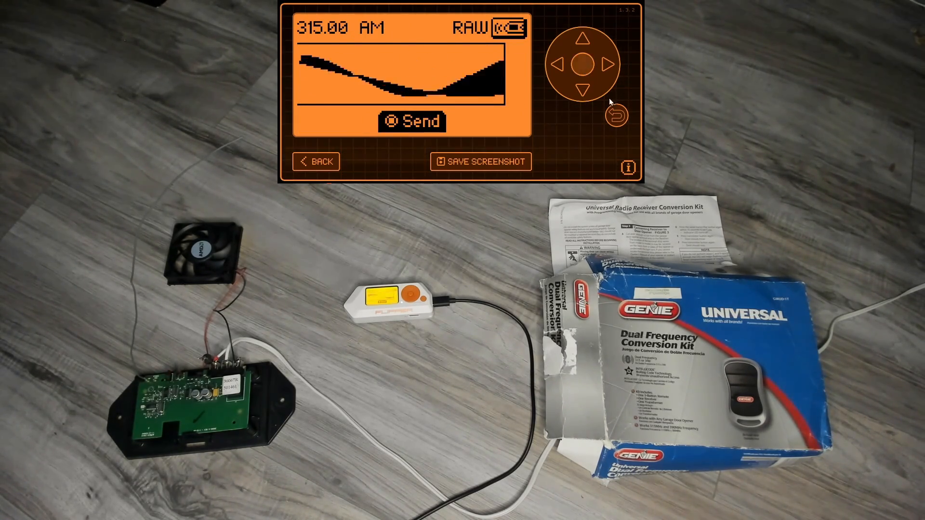
click(584, 91)
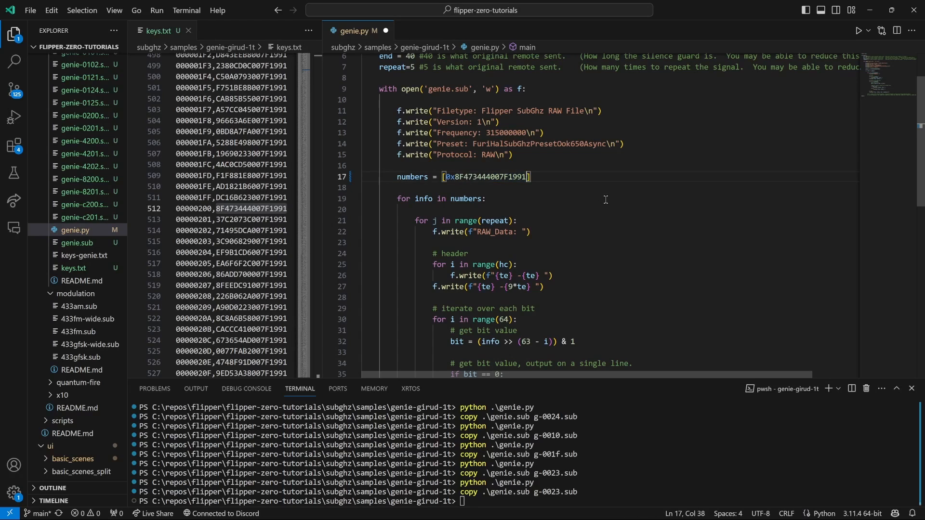
text(,)
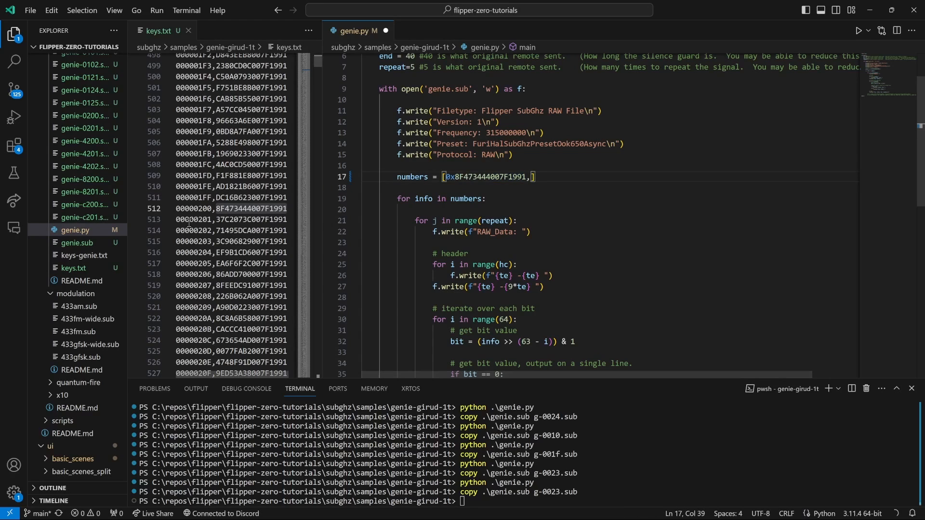
double_click(252, 218)
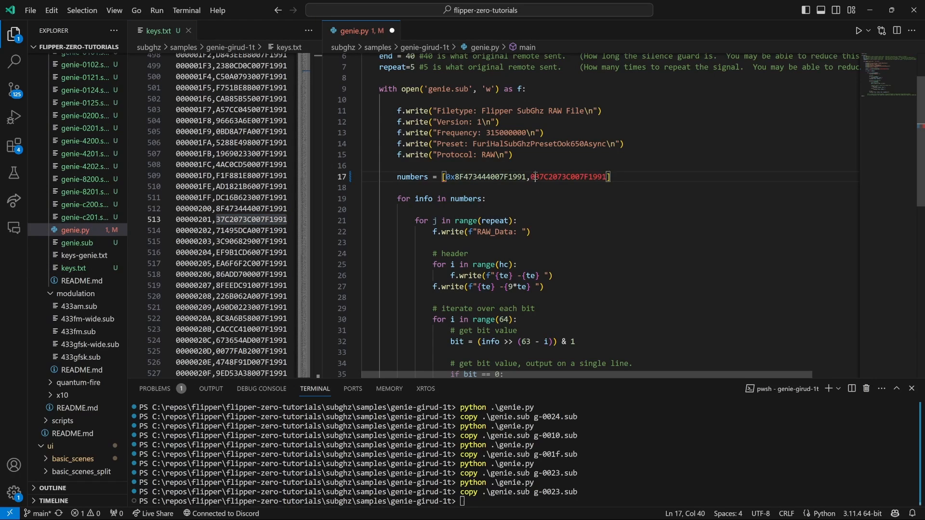
text(x)
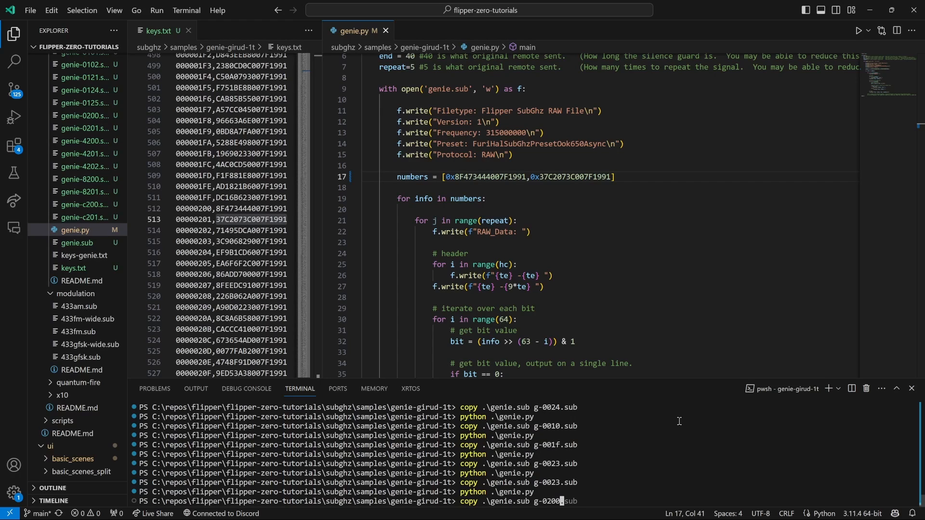
text(_0201)
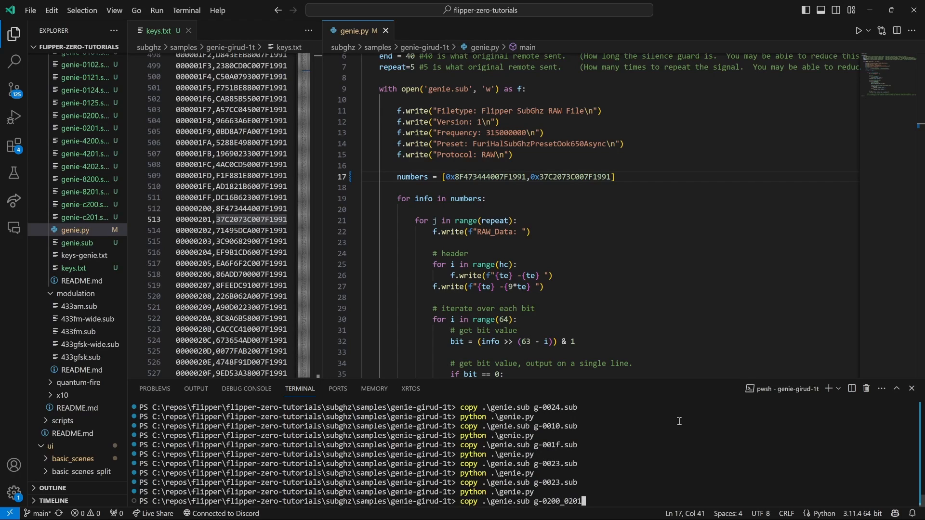
key(Return)
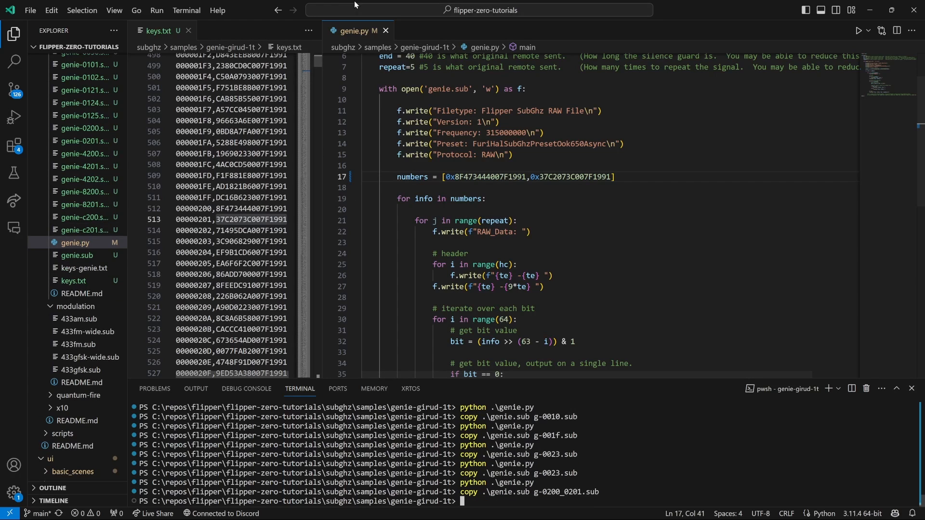
- Generate g-4200_4201.sub and g-8200_8201.sub, then load the C200/C201 keys into numbers
scroll(down, 3)
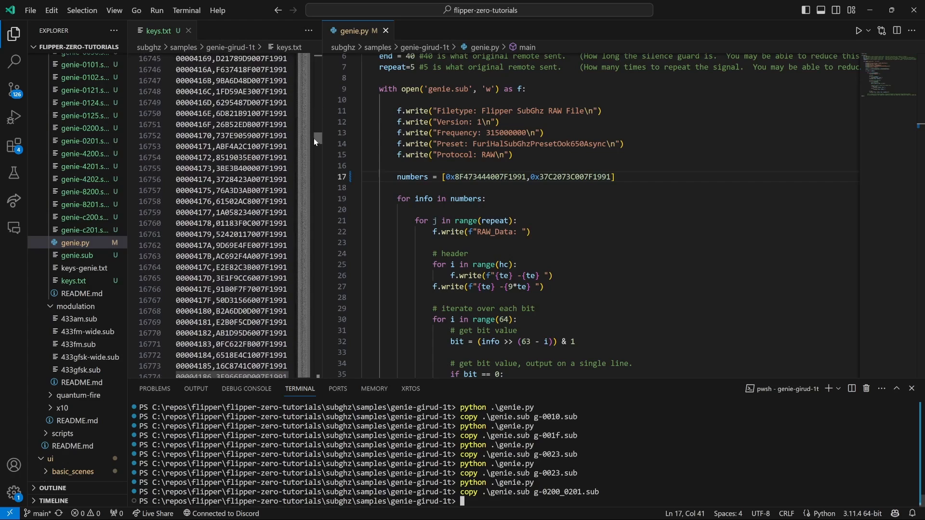
scroll(down, 3)
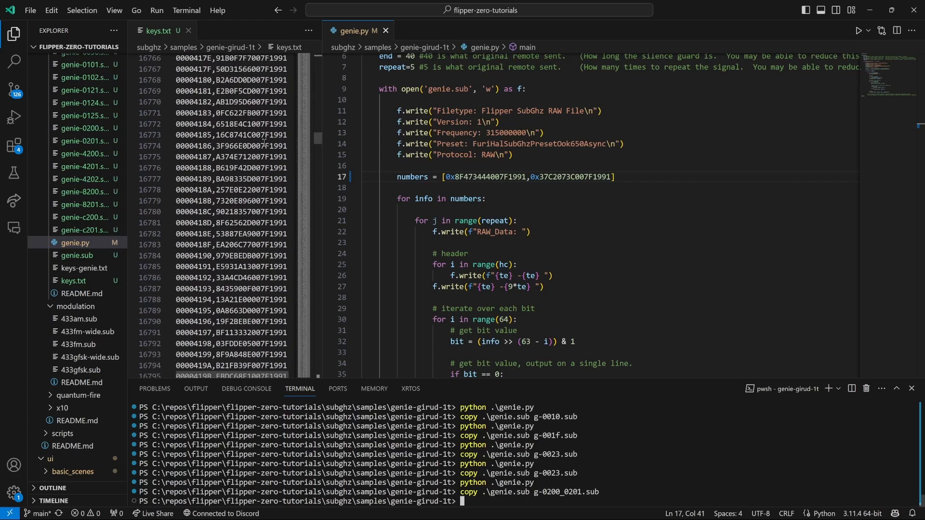
scroll(down, 3)
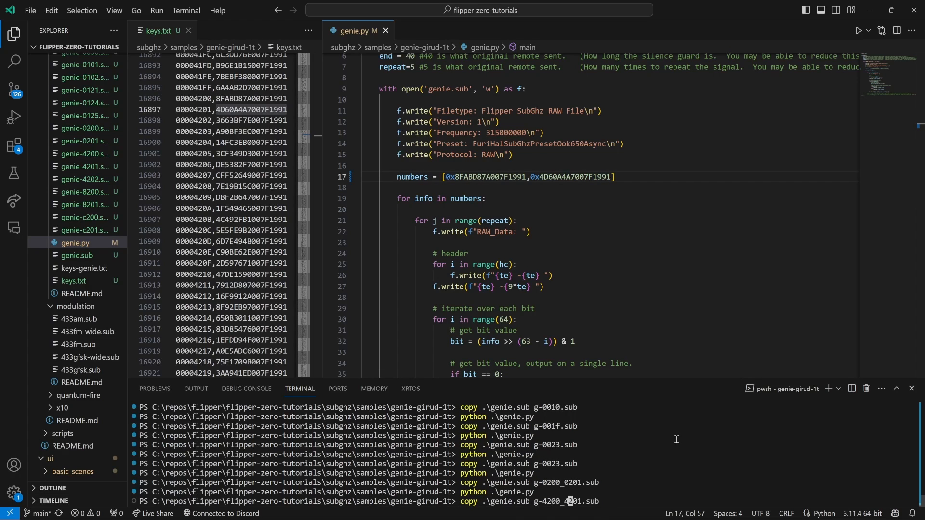
key(Return)
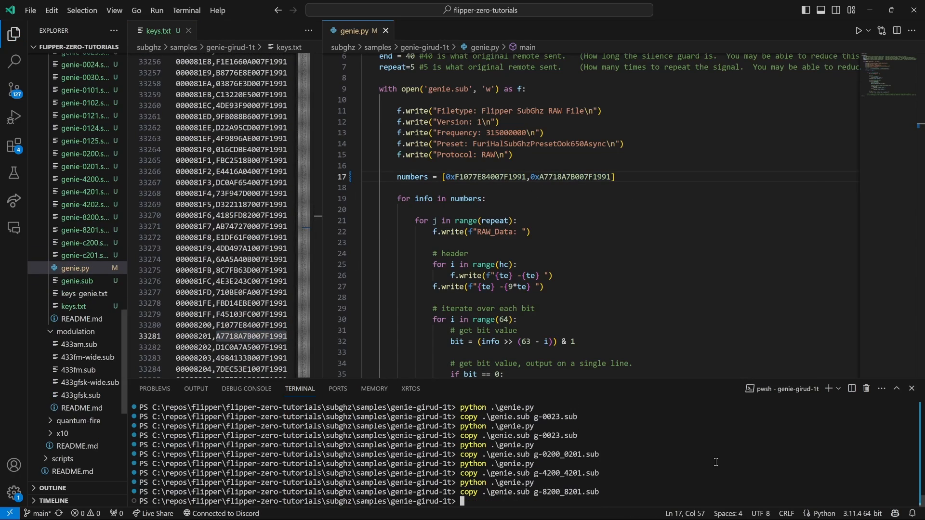
scroll(down, 3)
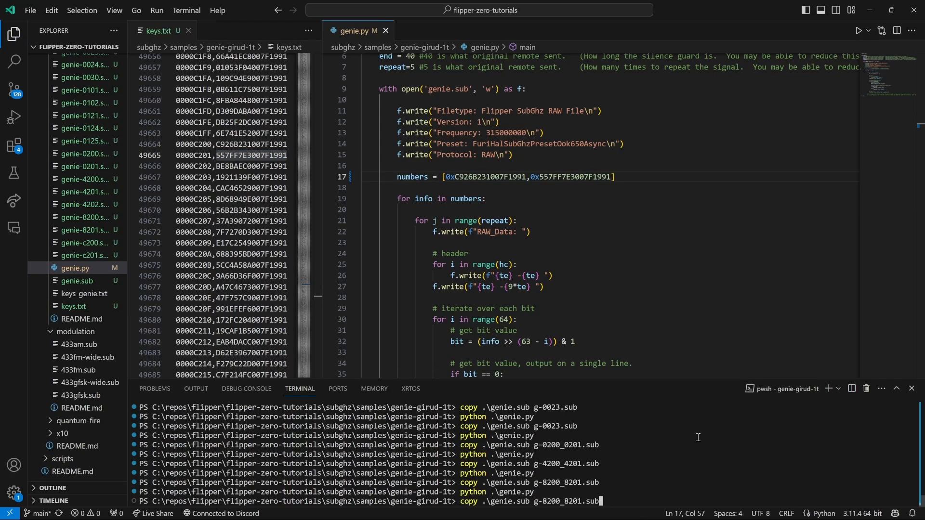
- Reveal the project files in File Explorer, select the four paired g-*_*.sub files for the Flipper, then minimize Explorer
right_click(77, 268)
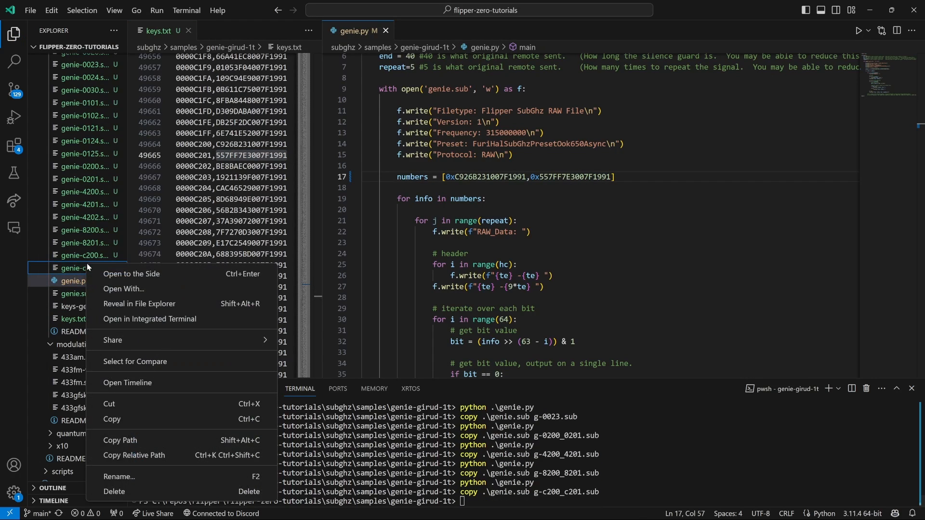
click(140, 303)
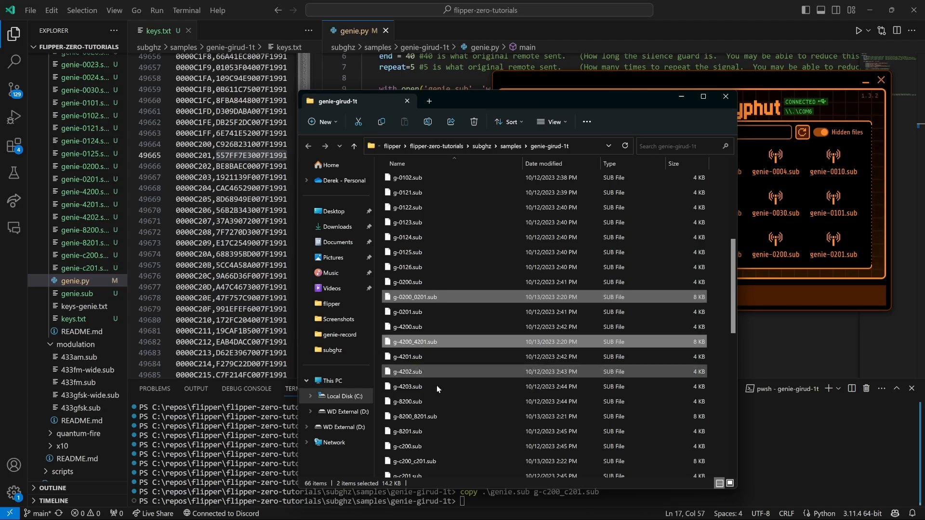
click(419, 462)
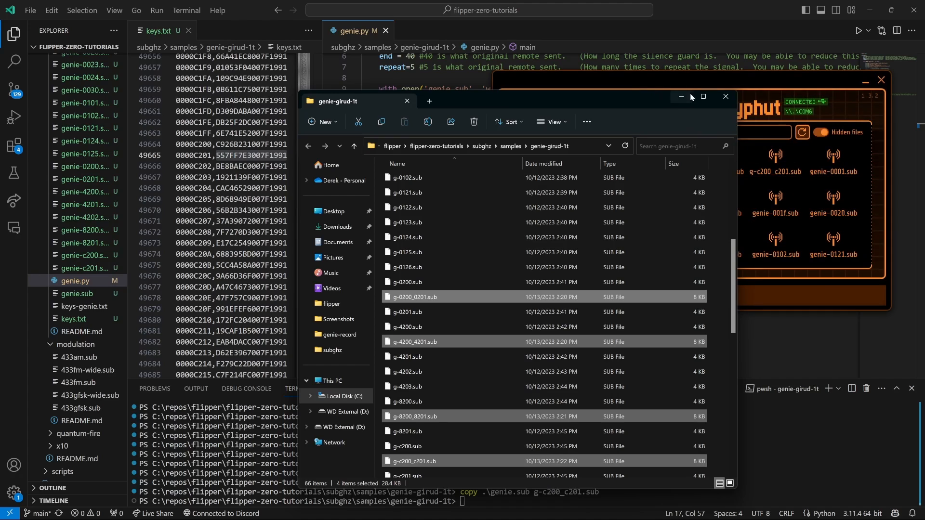
click(725, 96)
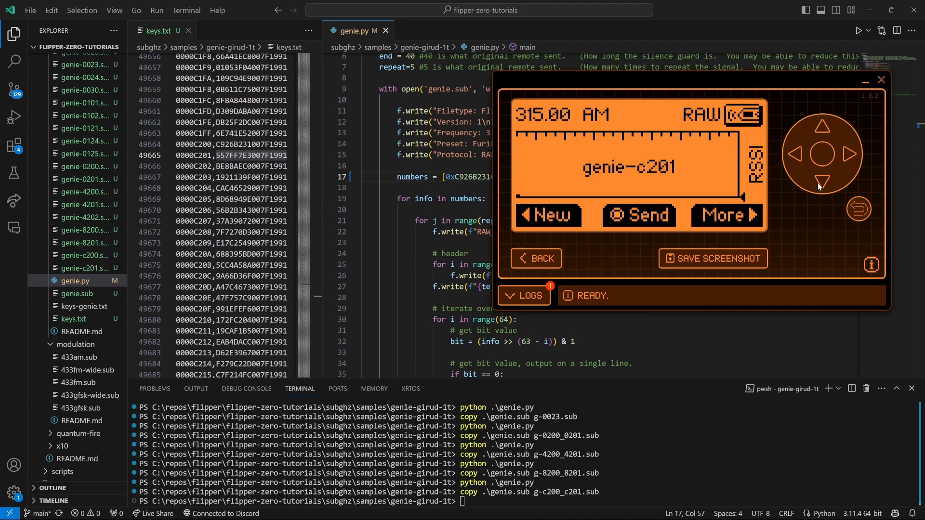
- Leave the genie-c201 signal screen and select the g-0200_0201 file in the Sub-GHz list
click(859, 209)
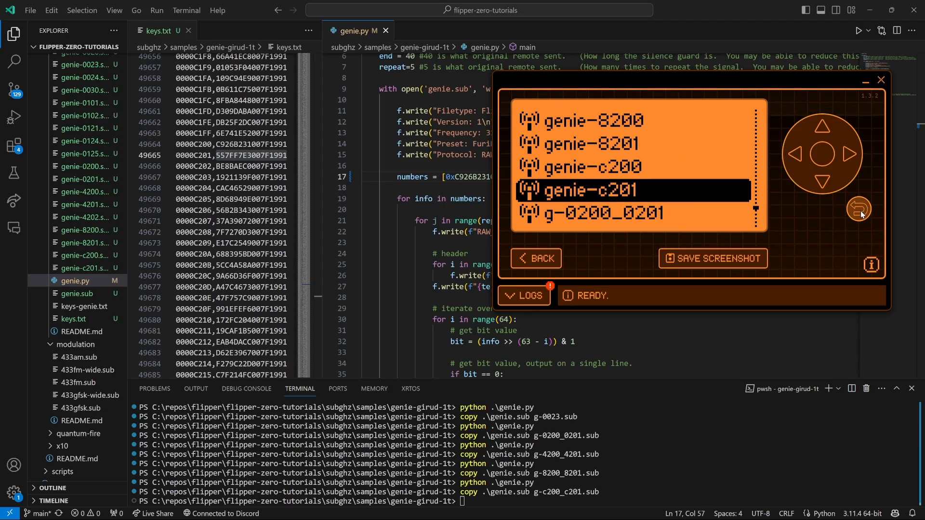
click(821, 183)
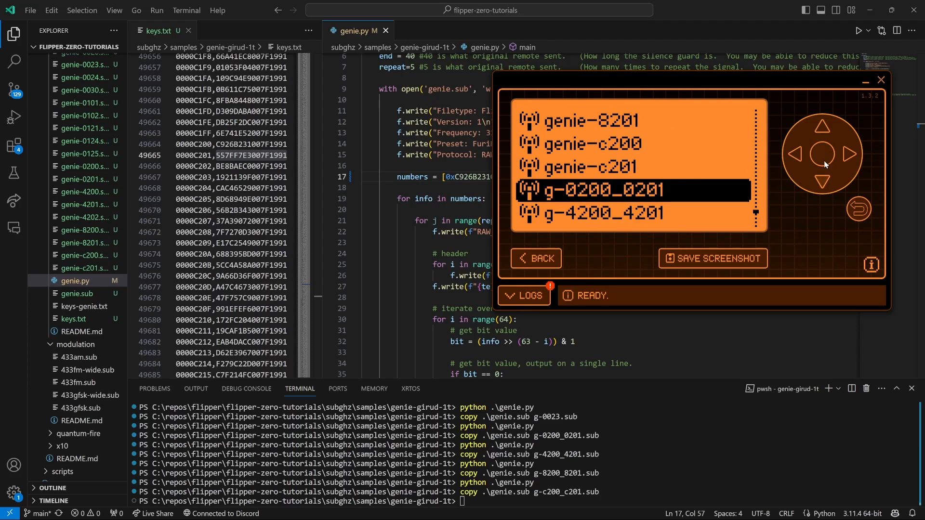
mouse_move(822, 154)
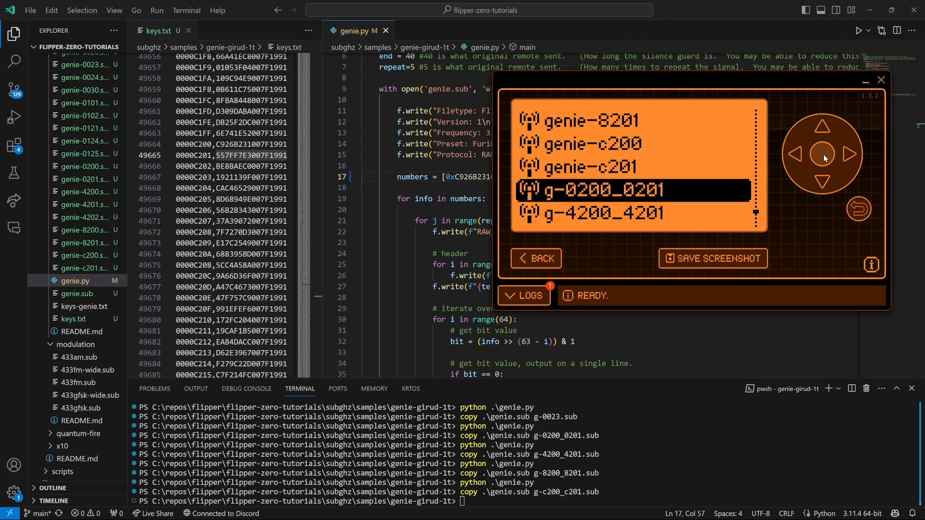
click(822, 154)
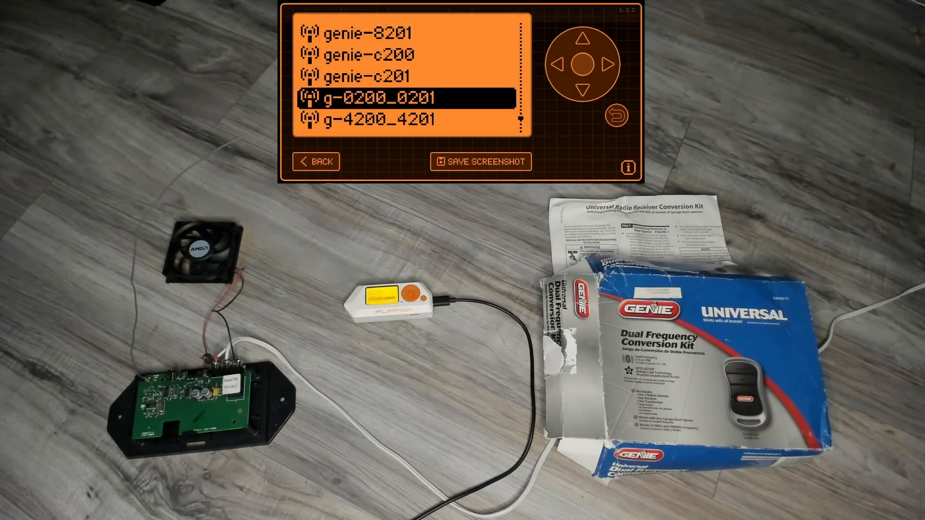
- Load g-0200_0201 as a 315 MHz RAW signal and send it to the Genie receiver
click(584, 89)
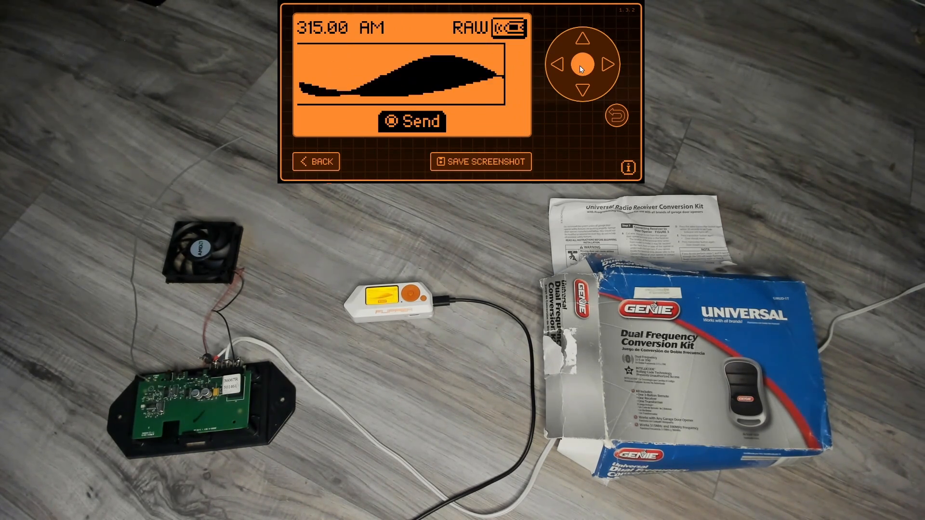
click(582, 66)
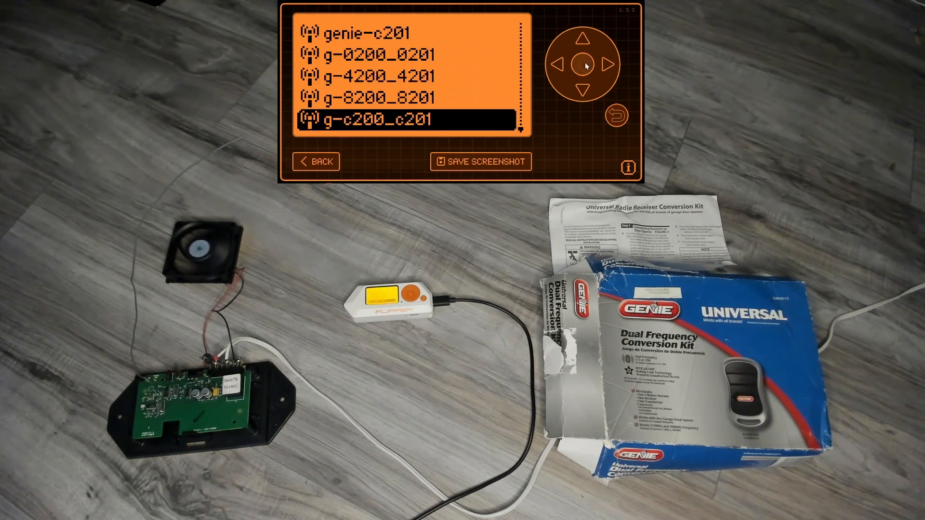
- Move back up to g-0200_0201 and exit the Sub-GHz file browser
click(582, 35)
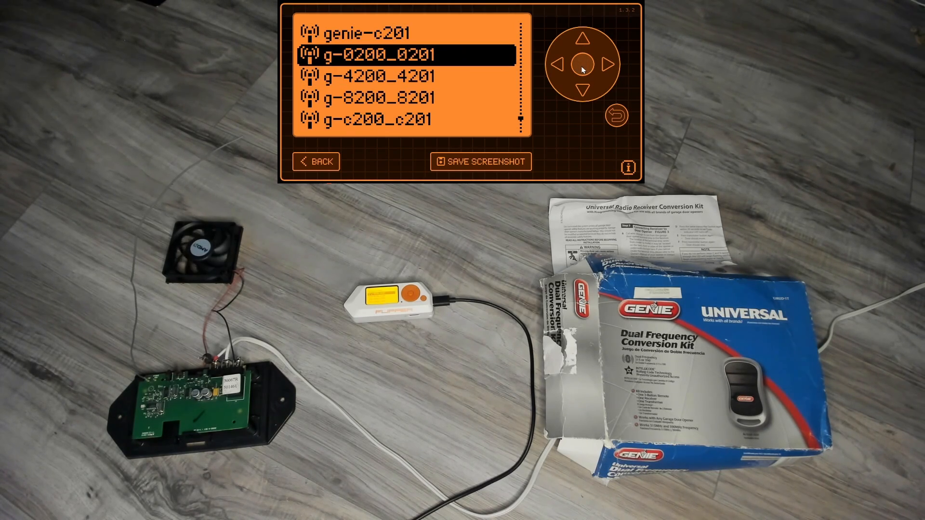
click(582, 65)
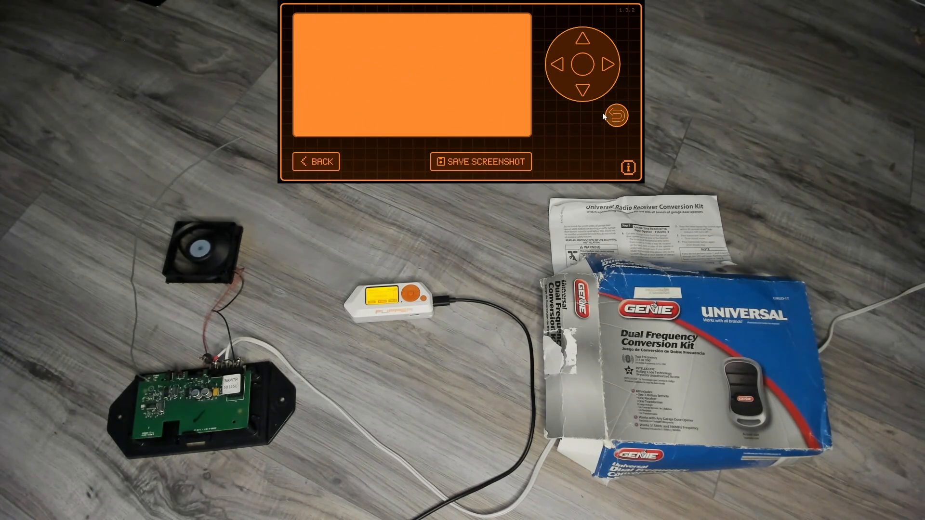